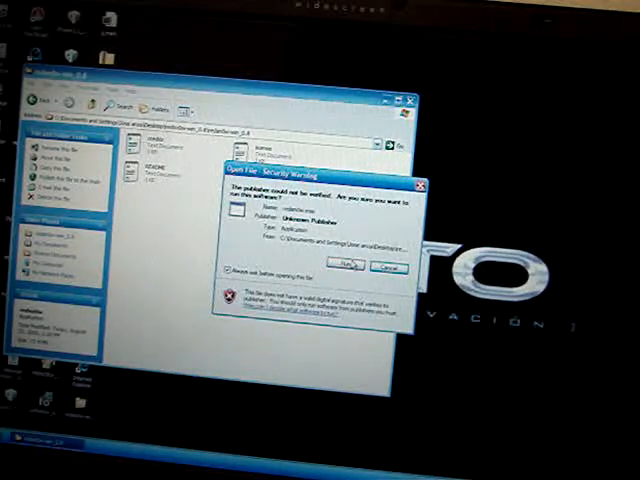
Run redsn0w.exe despite the unverified publisher security warning
left_click(350, 267)
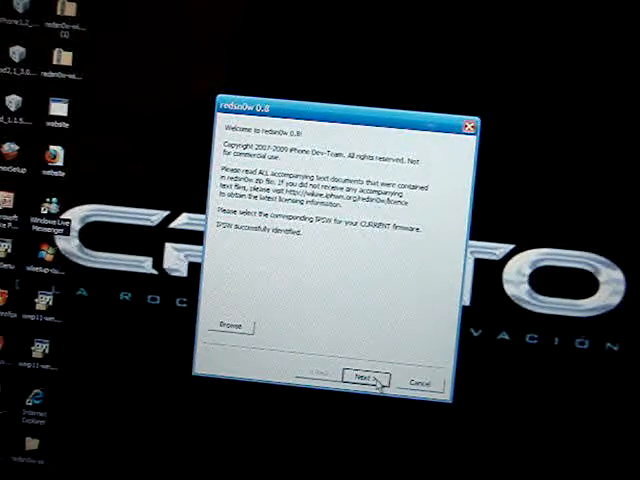
Advance past firmware identification to the jailbreak options page
left_click(368, 381)
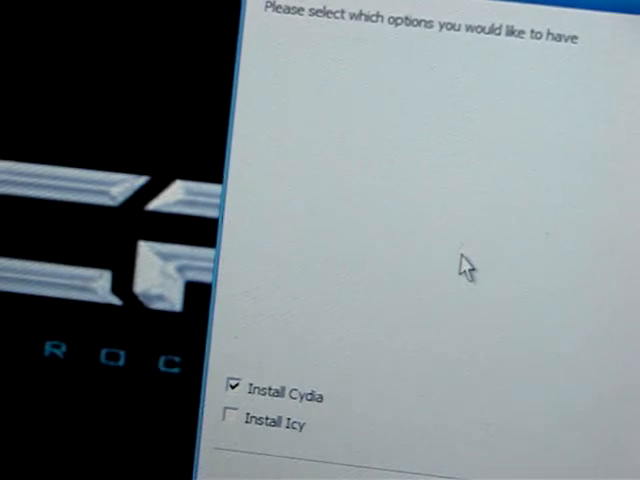
mouse_move(293, 430)
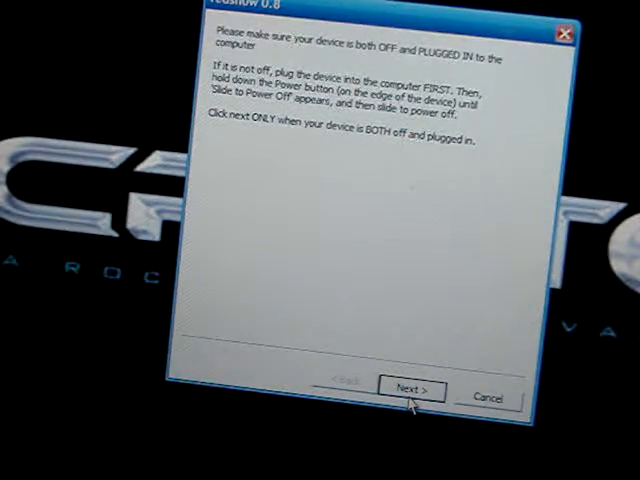
Confirm the iPhone is off and plugged in, then complete DFU mode steps
left_click(411, 389)
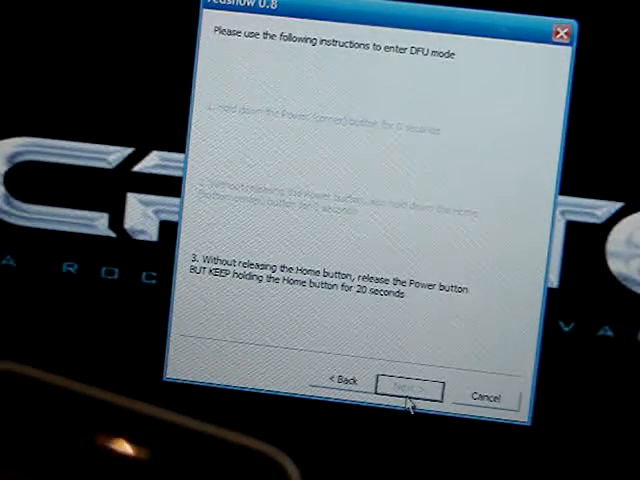
left_click(407, 391)
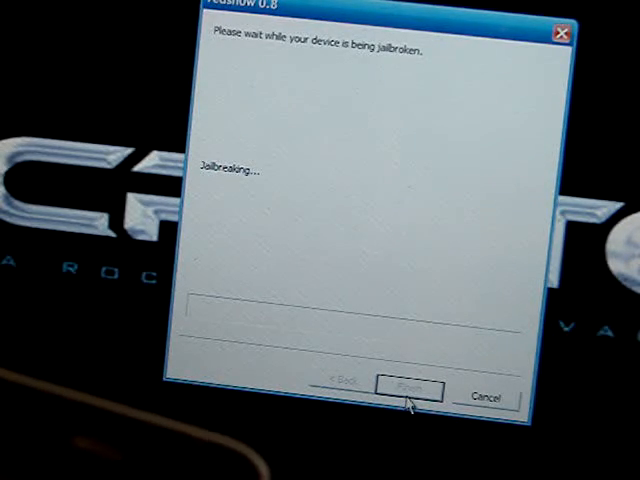